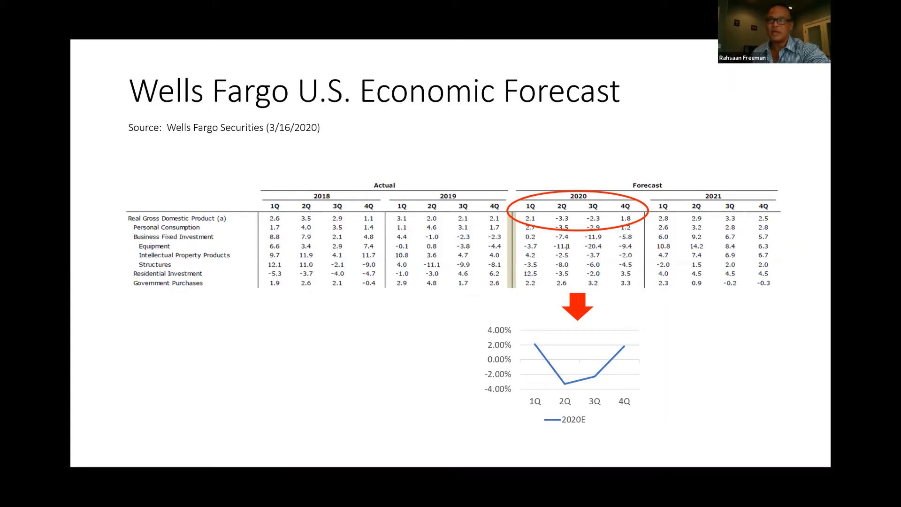
pyautogui.press('Right')
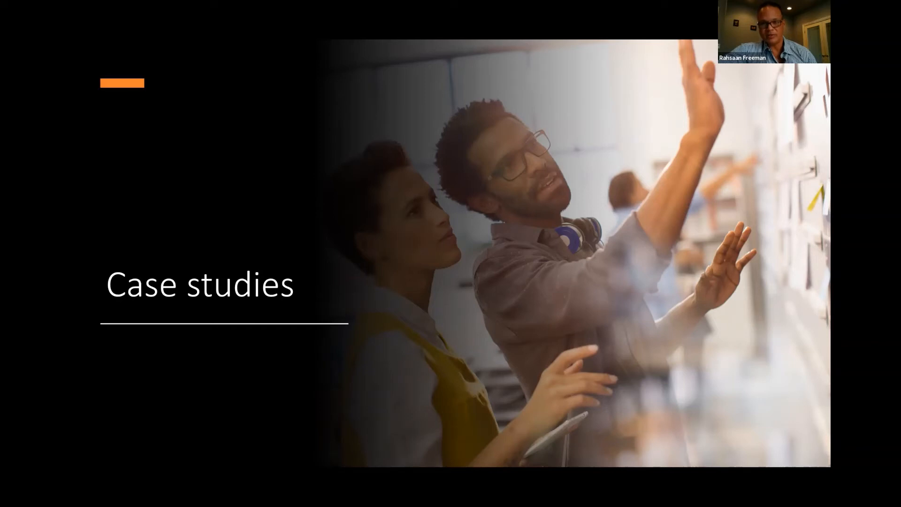
pyautogui.moveTo(601, 396)
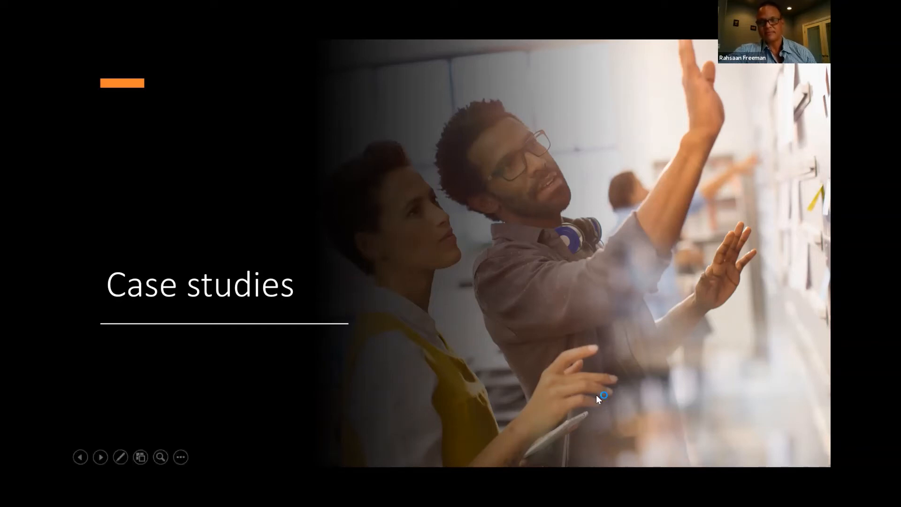